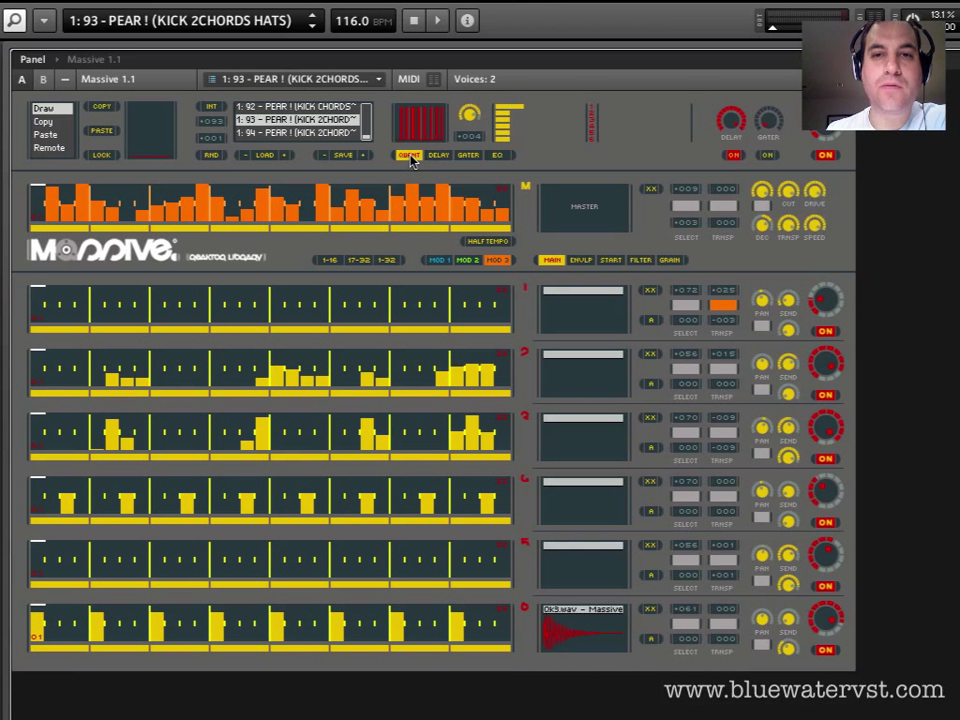
Enable QUANT in the Massive sequencer to reveal the quantize and shuffle controls.
{"action": "left_click", "coordinate": [437, 155]}
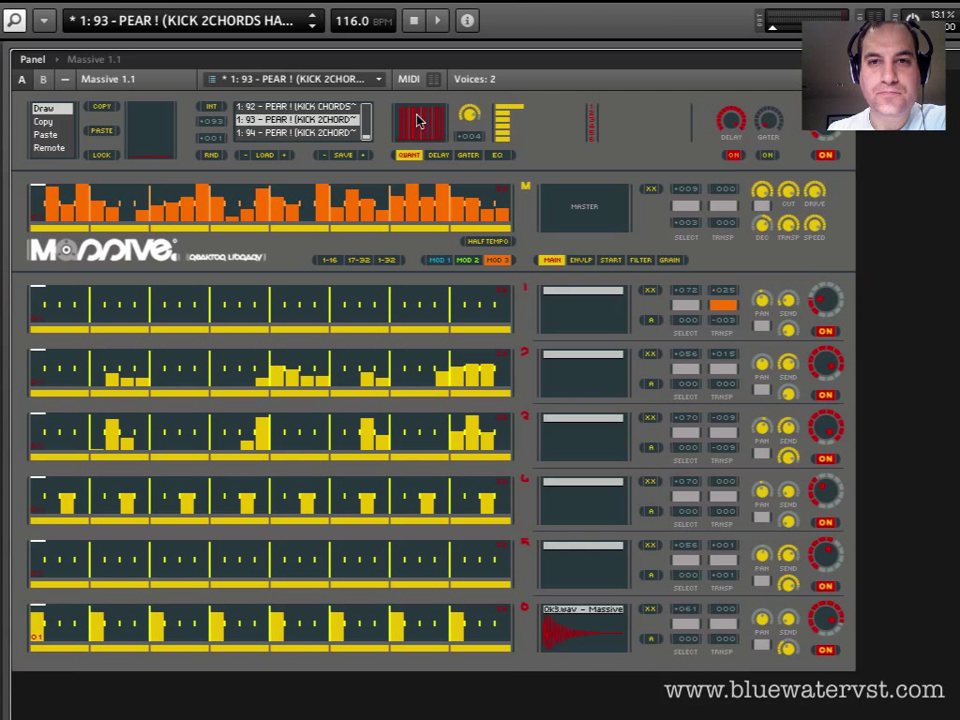
{"action": "mouse_move", "coordinate": [460, 140]}
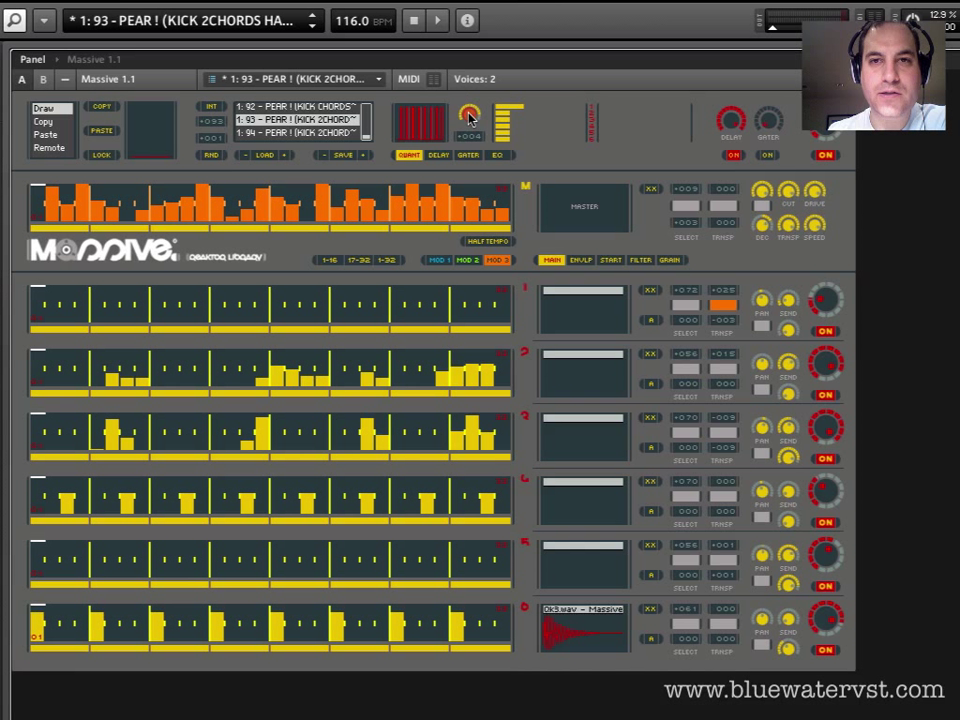
{"action": "mouse_move", "coordinate": [470, 117]}
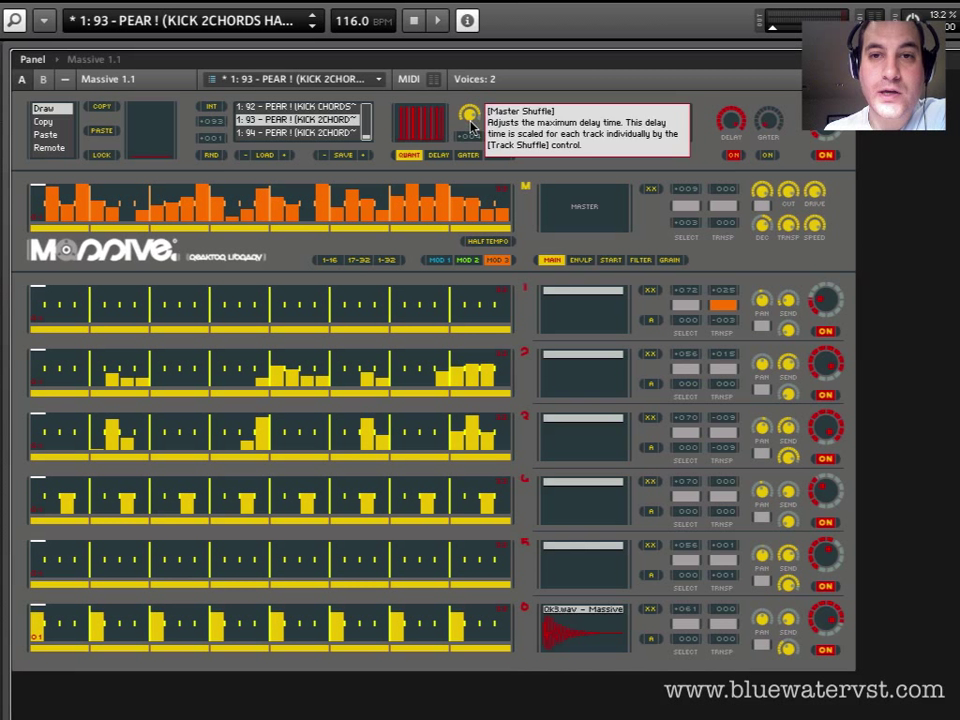
{"action": "mouse_move", "coordinate": [508, 114]}
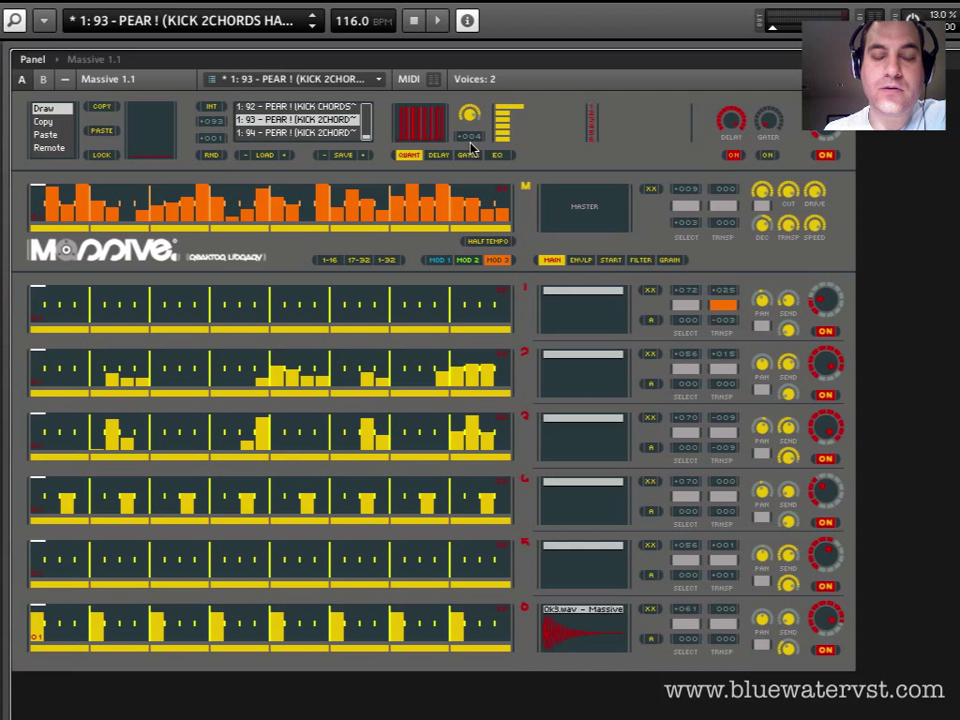
{"action": "mouse_move", "coordinate": [475, 140]}
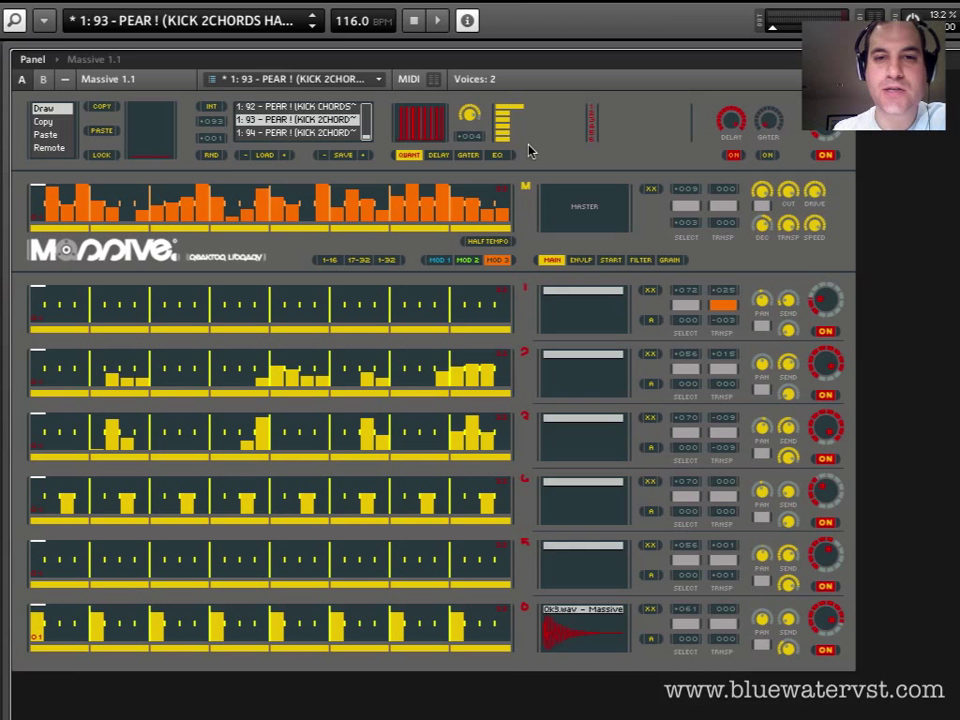
{"action": "mouse_move", "coordinate": [290, 325]}
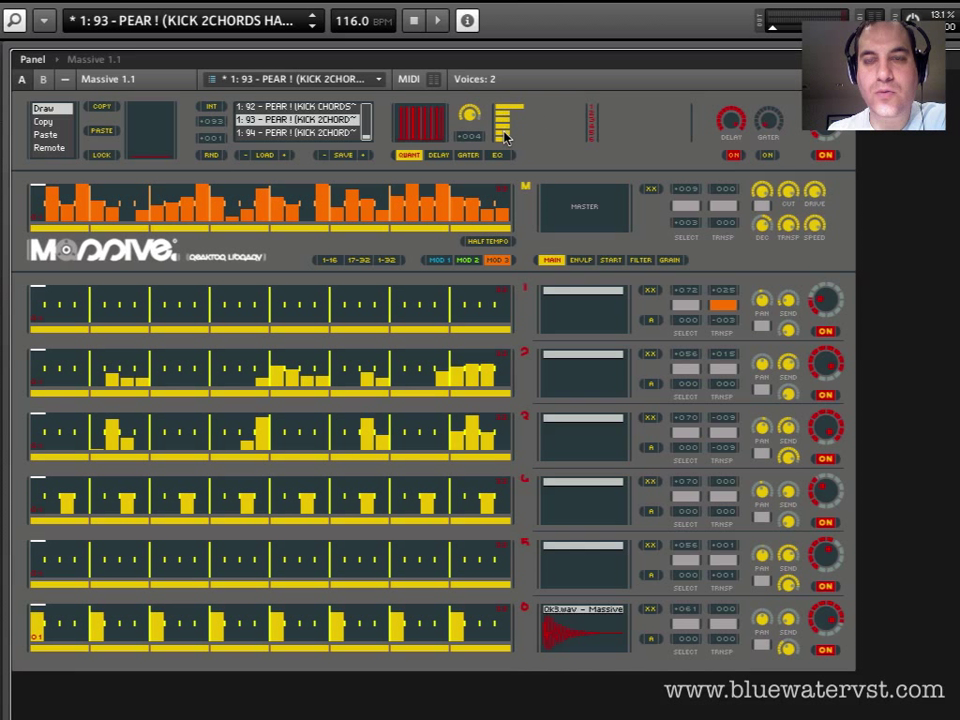
{"action": "mouse_move", "coordinate": [507, 112]}
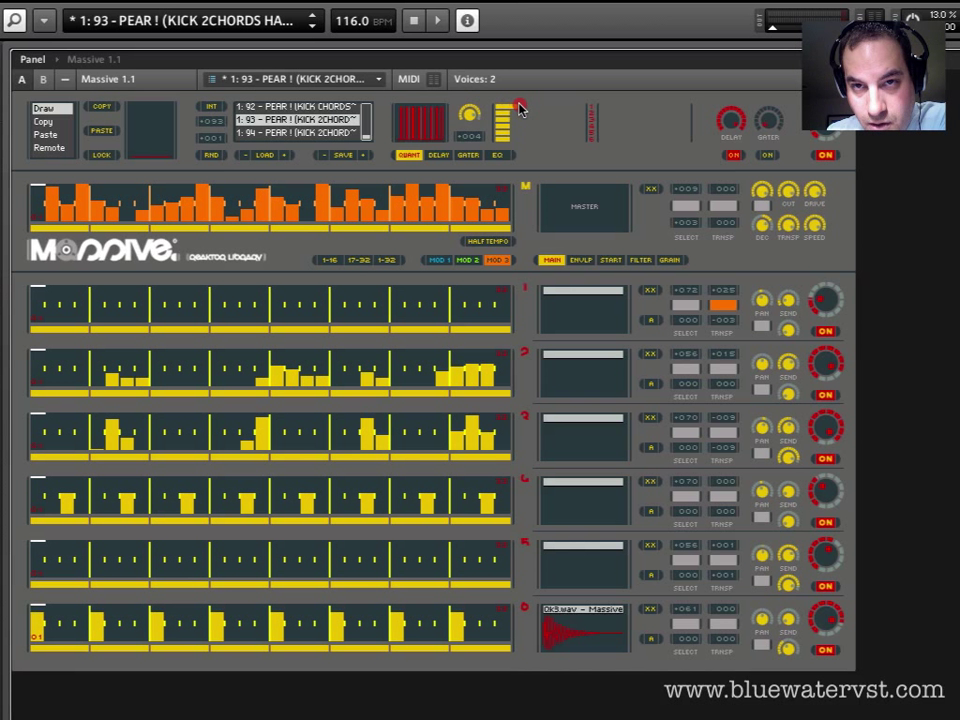
{"action": "mouse_move", "coordinate": [505, 110]}
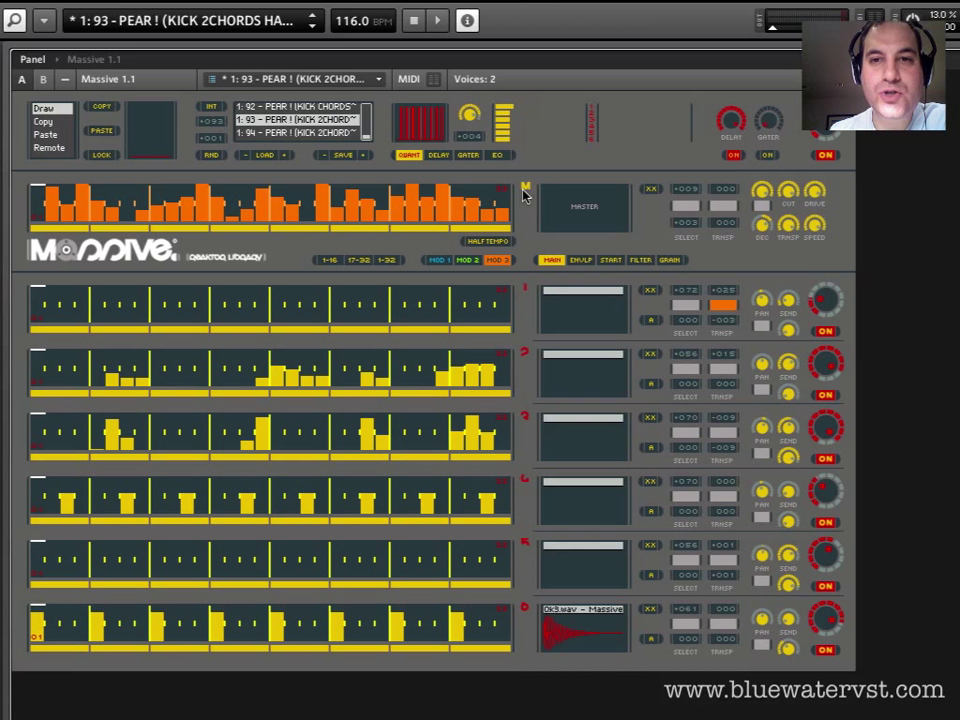
{"action": "mouse_move", "coordinate": [530, 307]}
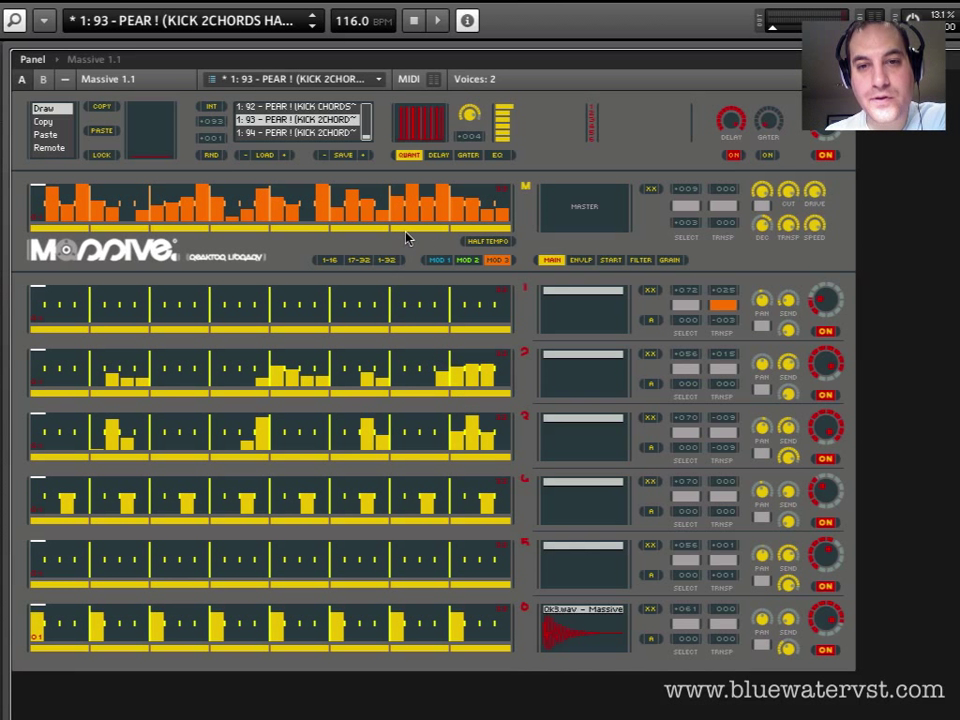
{"action": "mouse_move", "coordinate": [843, 595]}
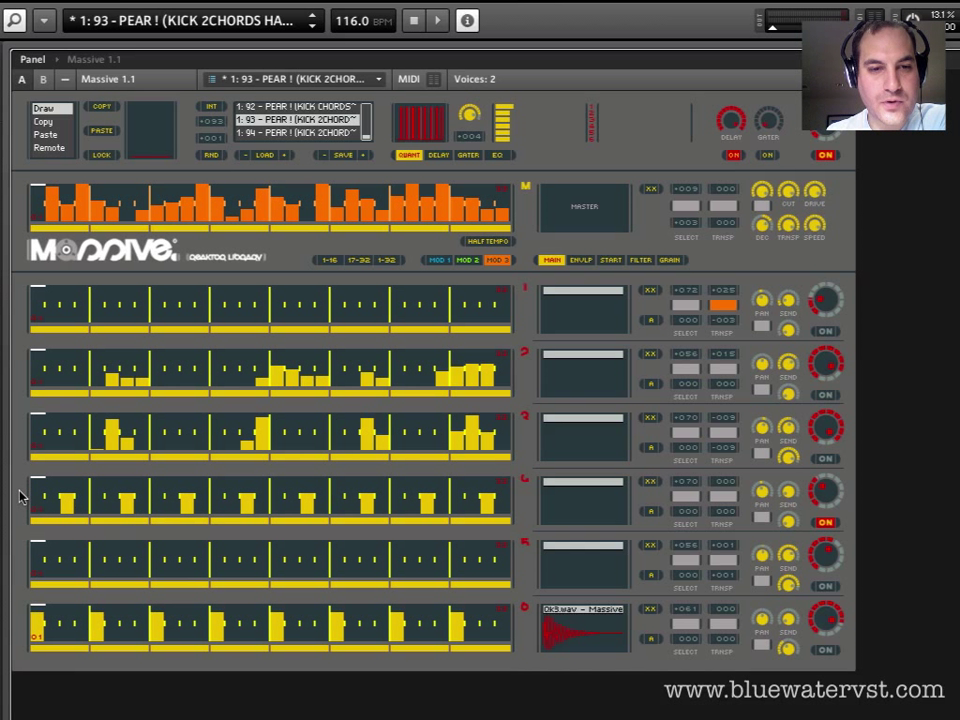
{"action": "mouse_move", "coordinate": [30, 497]}
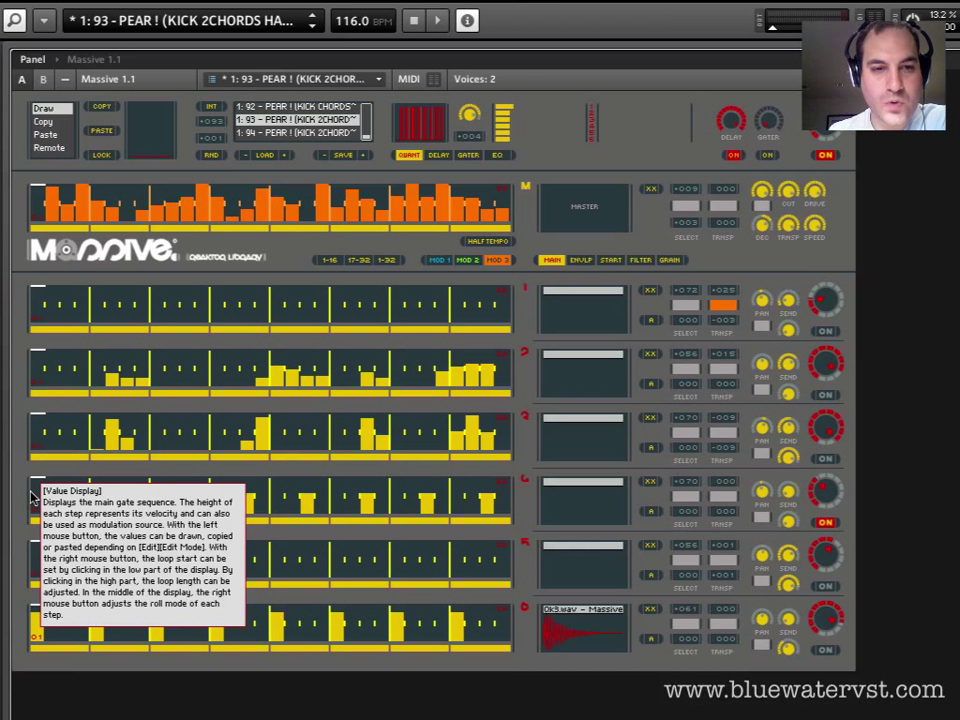
{"action": "mouse_move", "coordinate": [170, 478]}
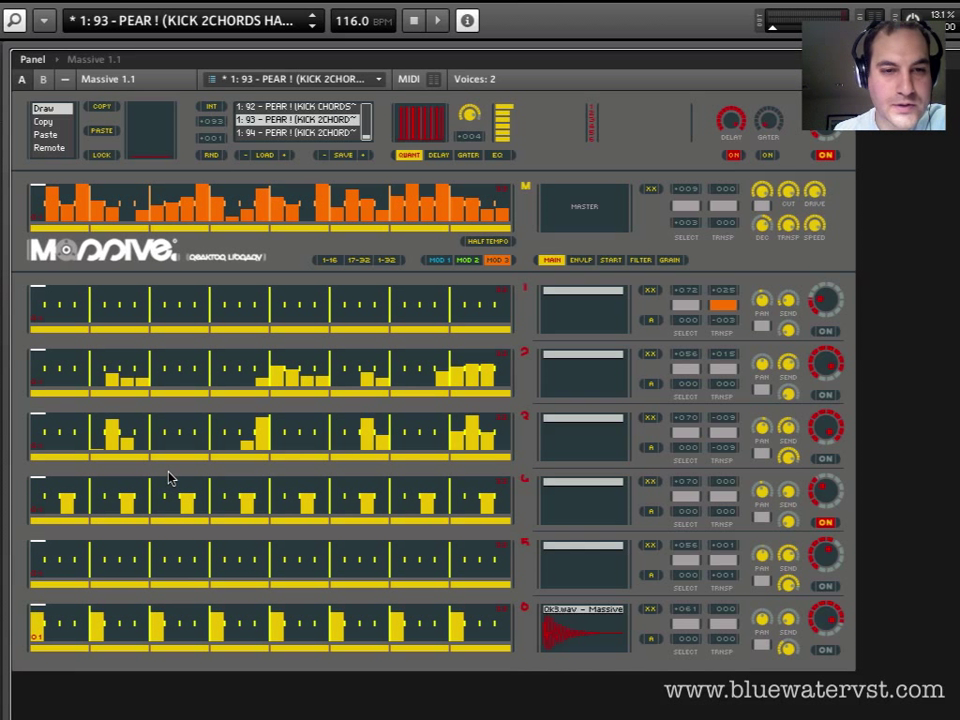
Draw full-height gates across all of track 4's steps.
{"action": "left_click_drag", "start_coordinate": [40, 500], "coordinate": [310, 500]}
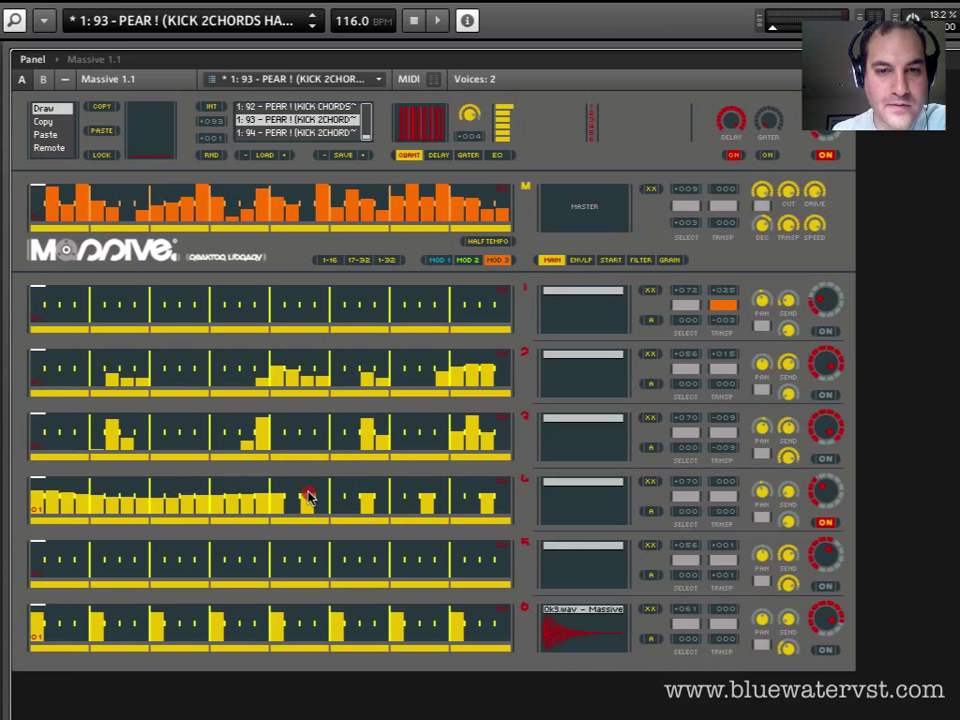
{"action": "left_click_drag", "start_coordinate": [300, 498], "coordinate": [500, 498]}
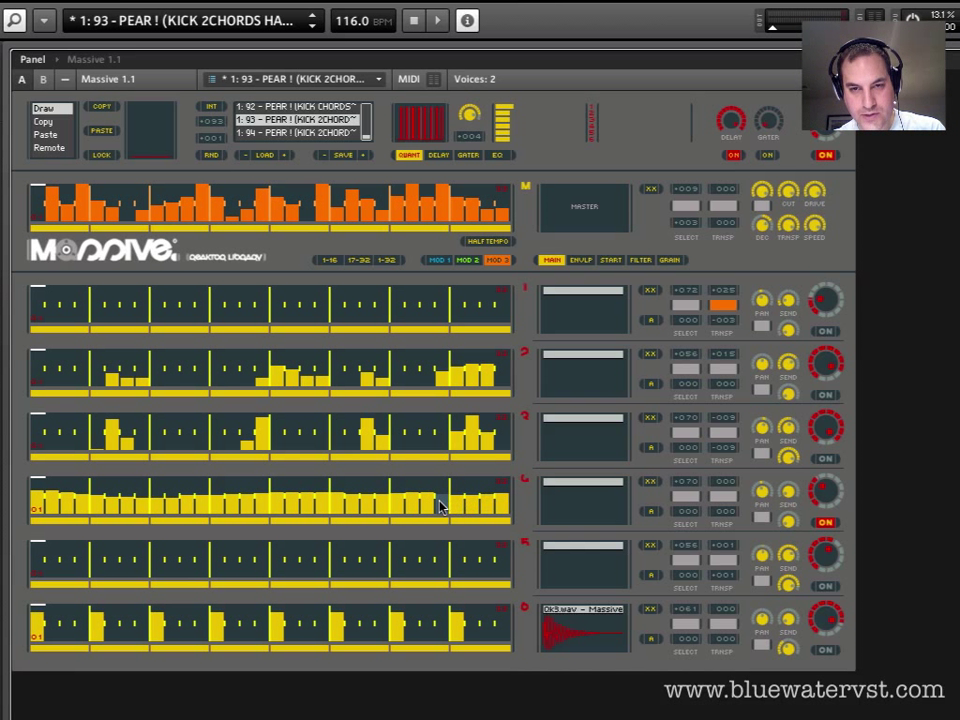
{"action": "mouse_move", "coordinate": [452, 495]}
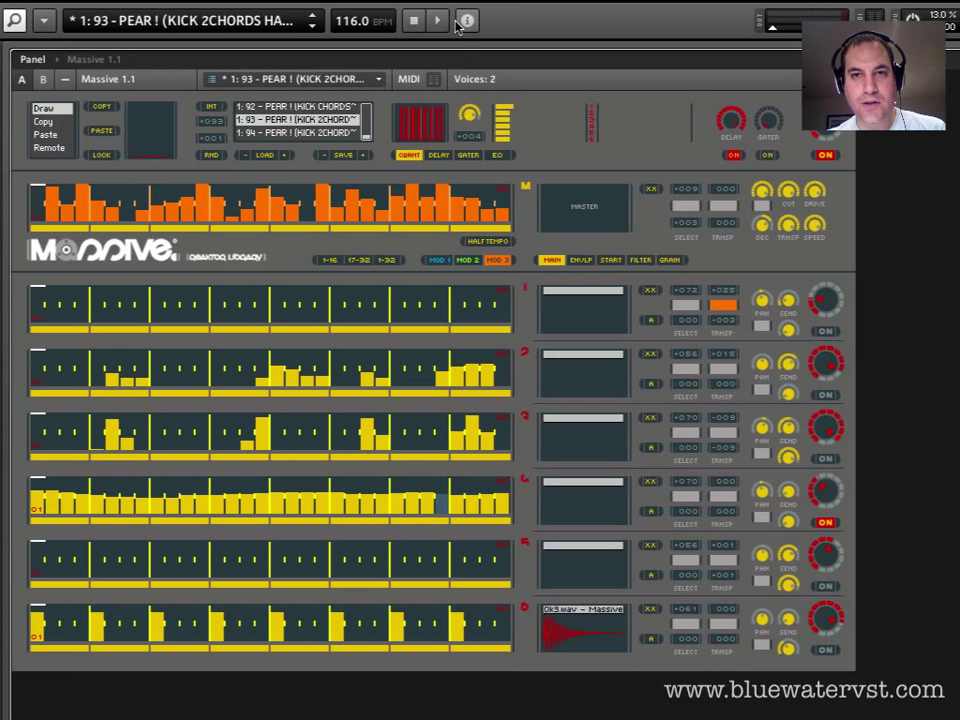
{"action": "mouse_move", "coordinate": [830, 500]}
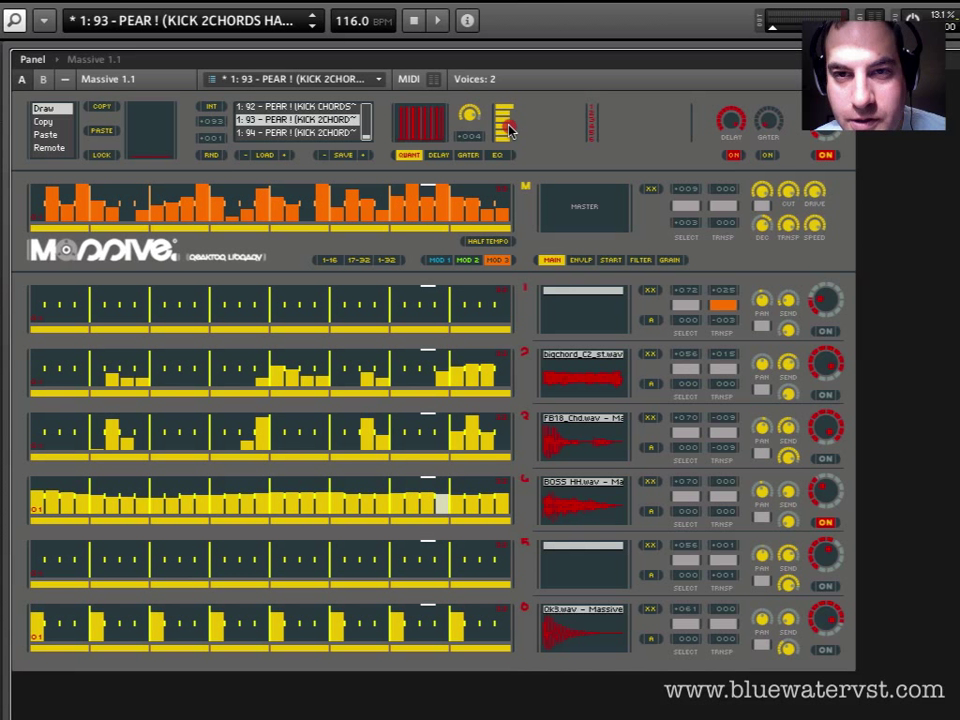
Drag the hi-hat track's shuffle fader beside the Master Shuffle knob to add swing.
{"action": "left_click_drag", "start_coordinate": [510, 127], "coordinate": [575, 127]}
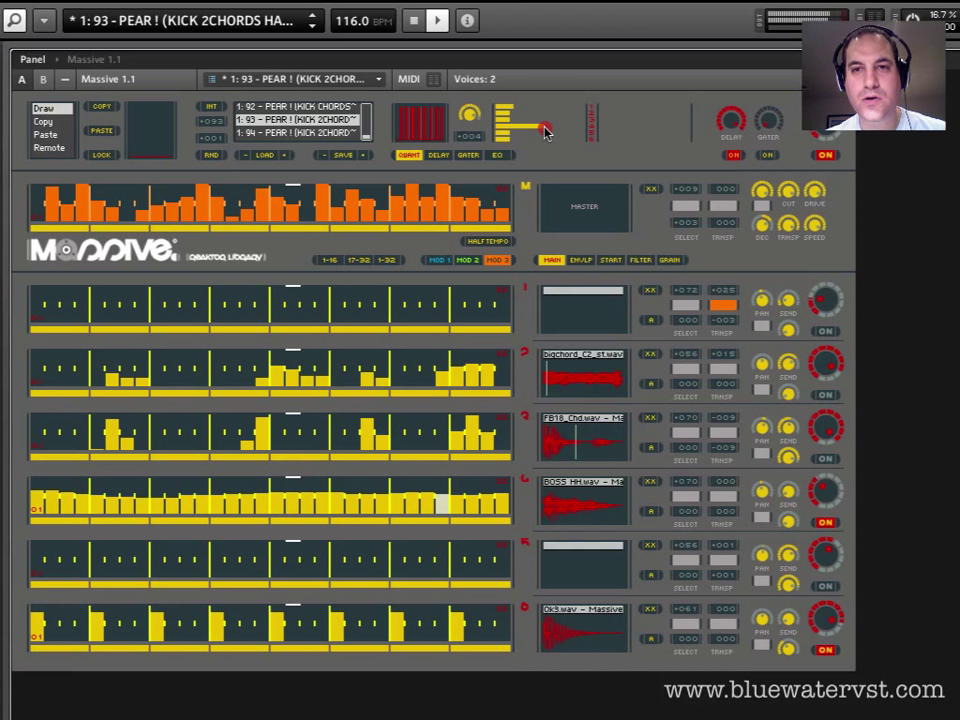
{"action": "left_click_drag", "start_coordinate": [540, 127], "coordinate": [575, 127]}
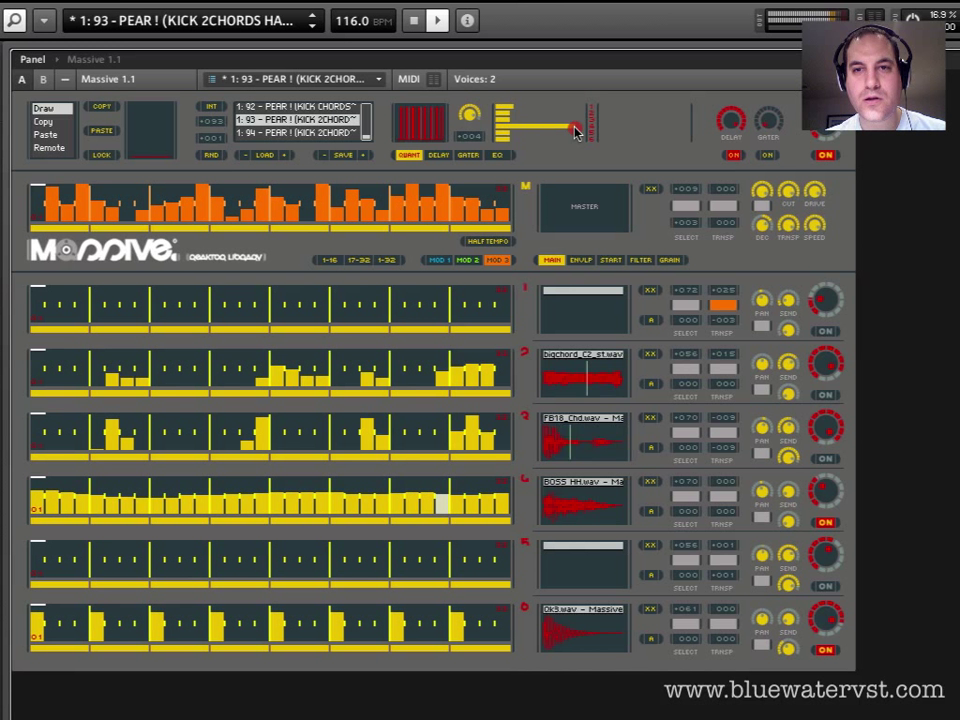
{"action": "left_click_drag", "start_coordinate": [575, 128], "coordinate": [505, 128]}
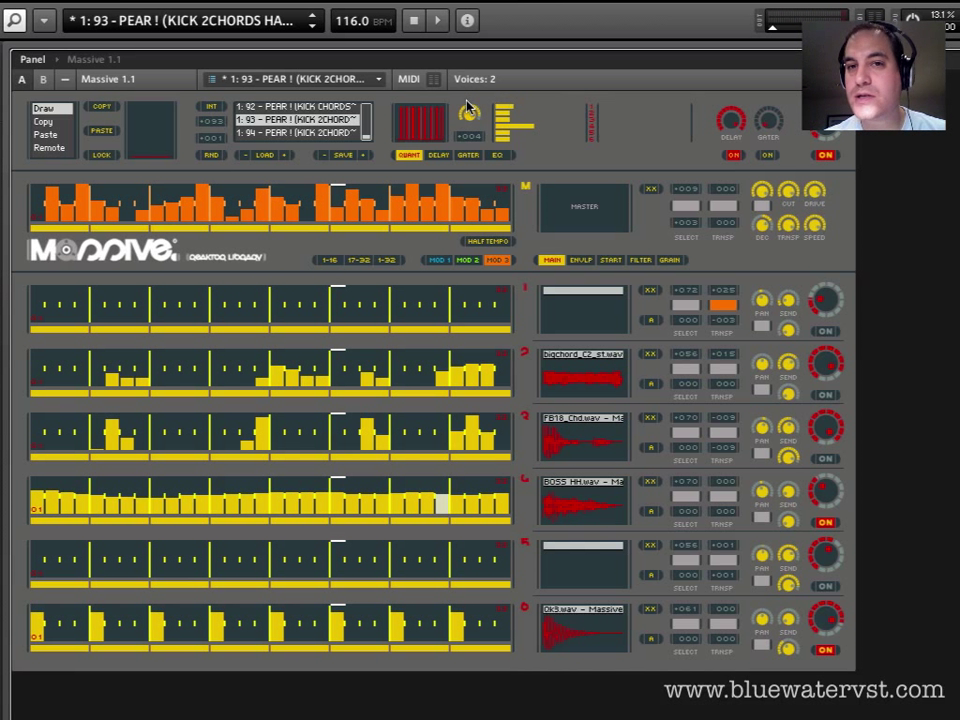
{"action": "mouse_move", "coordinate": [540, 430]}
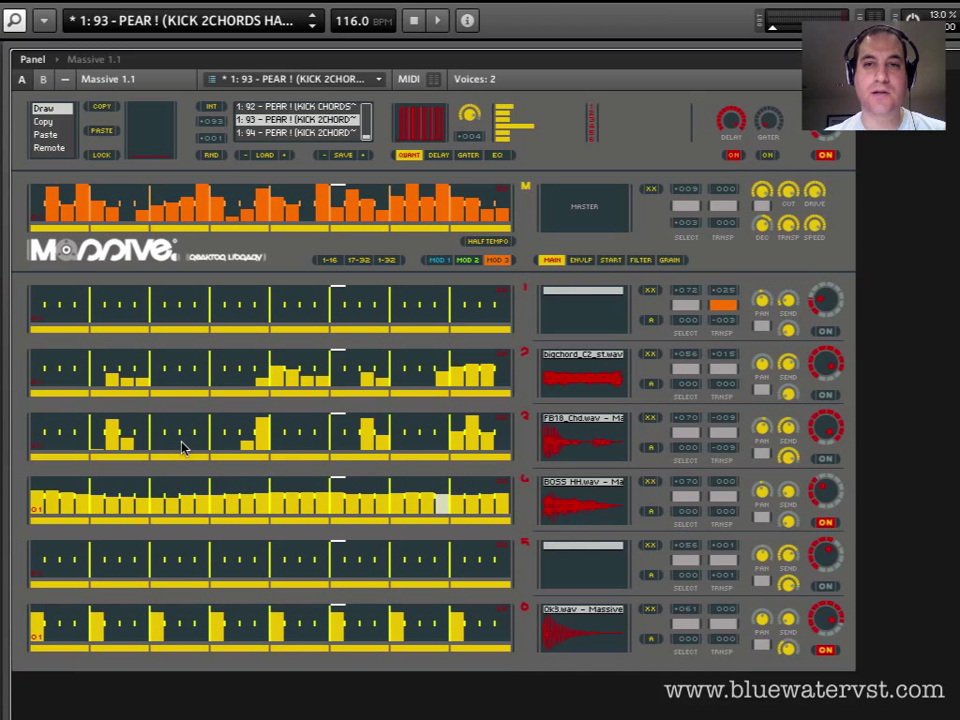
{"action": "mouse_move", "coordinate": [224, 465]}
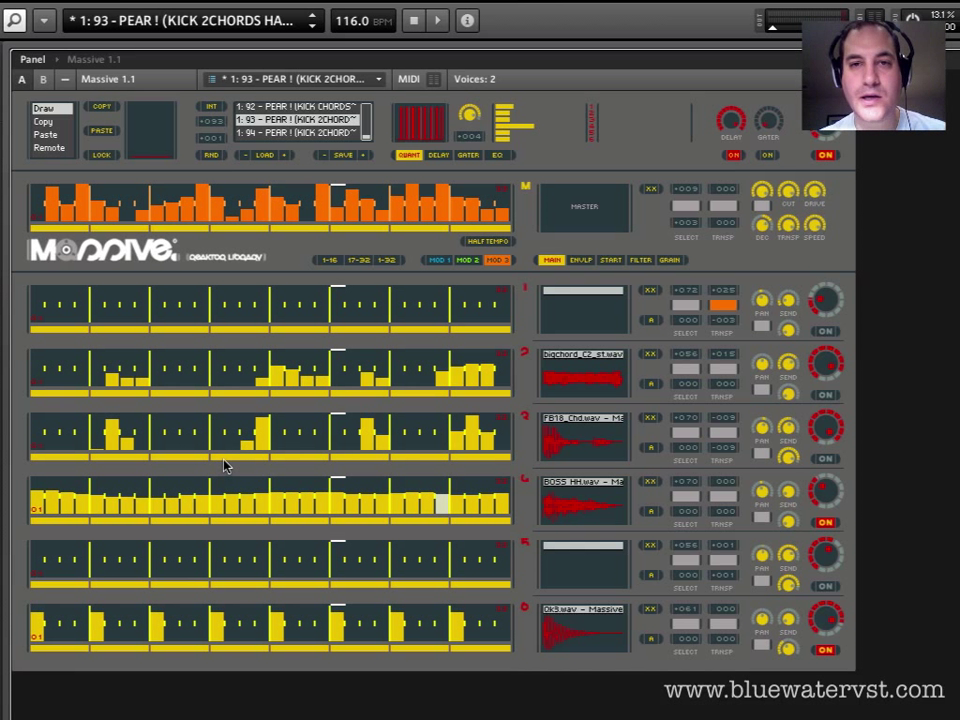